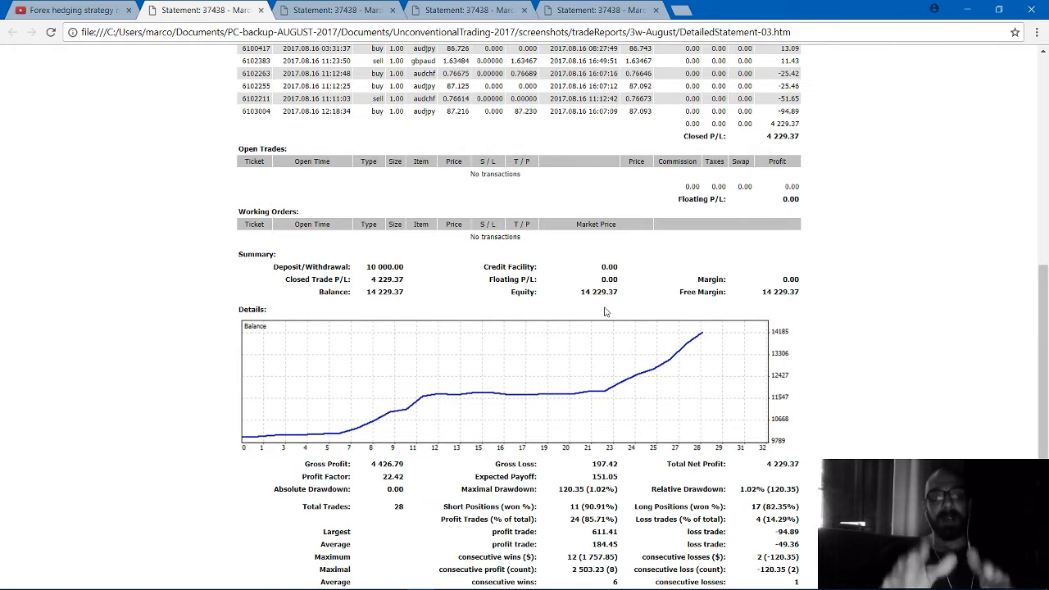
pyautogui.moveTo(485, 295)
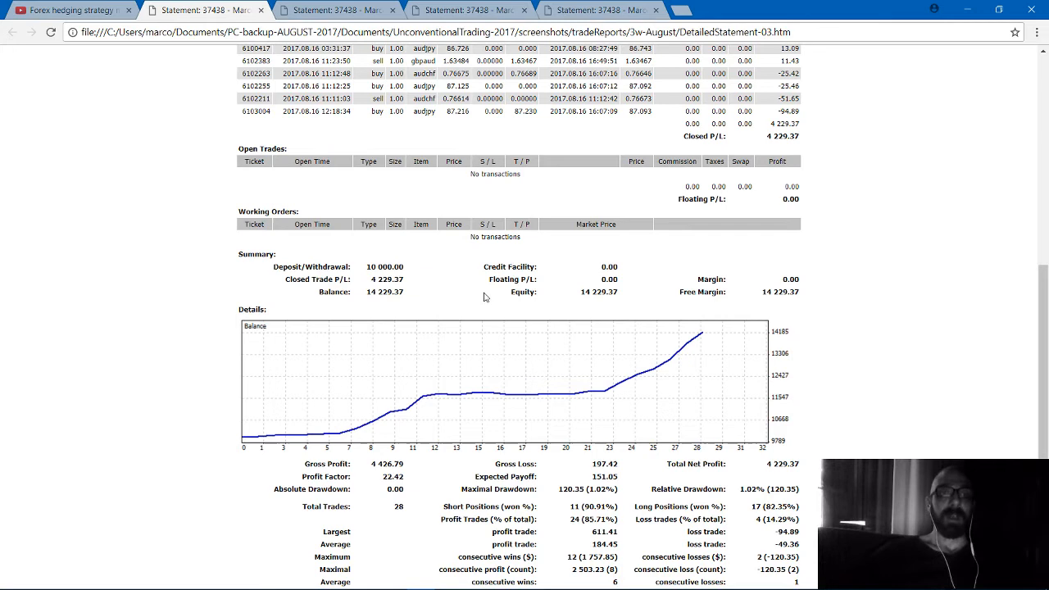
# - Bring up the Forex hedging strategy performance tutorial video, part 2 of 2, near its end
pyautogui.click(69, 15)
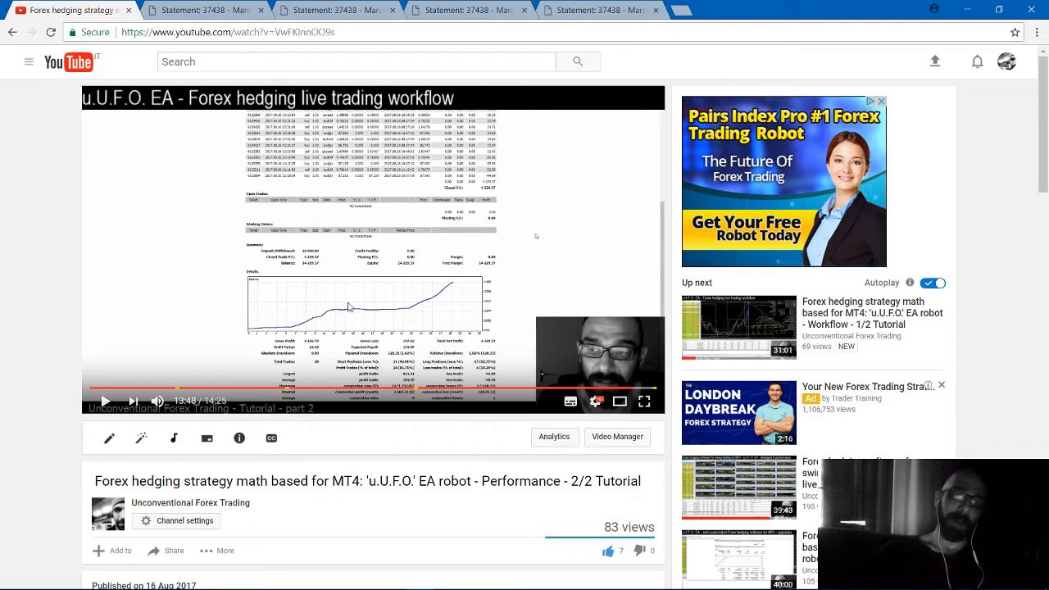
pyautogui.moveTo(349, 288)
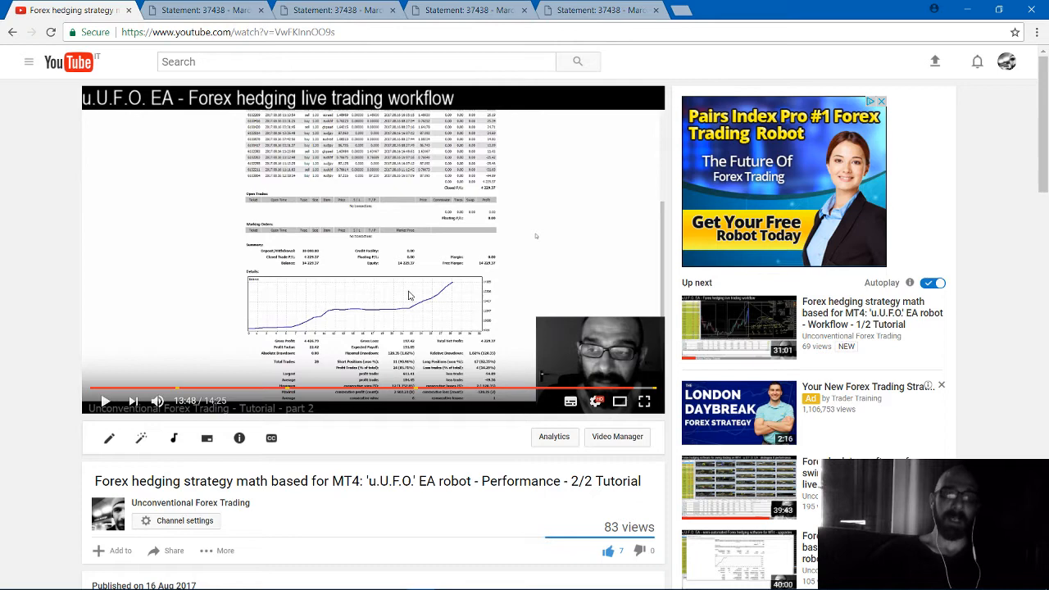
pyautogui.moveTo(383, 298)
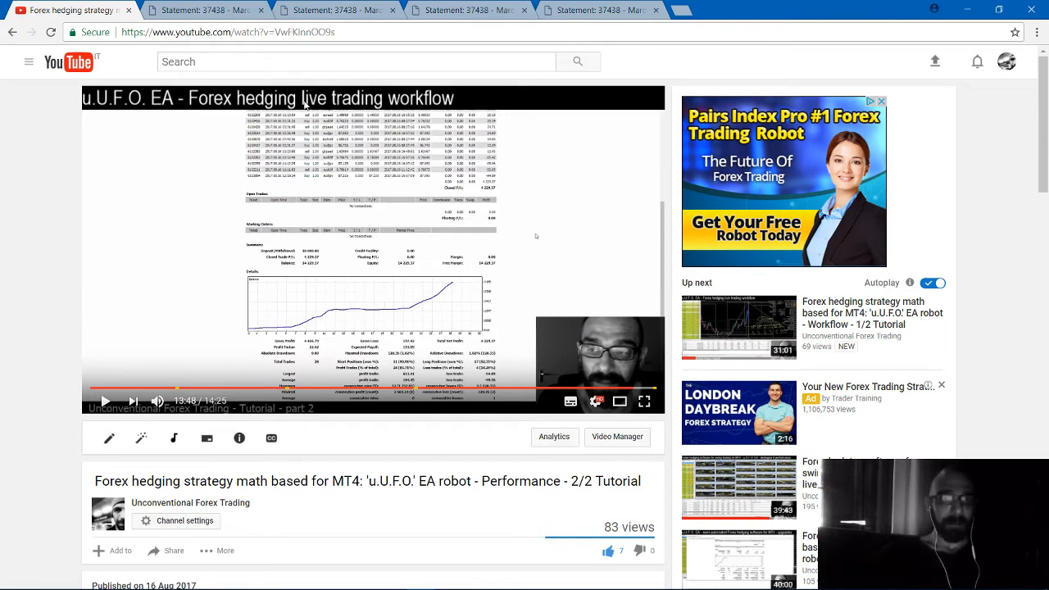
# - Return to DetailedStatement-03 and settle on its account summary and rising balance chart
pyautogui.click(200, 13)
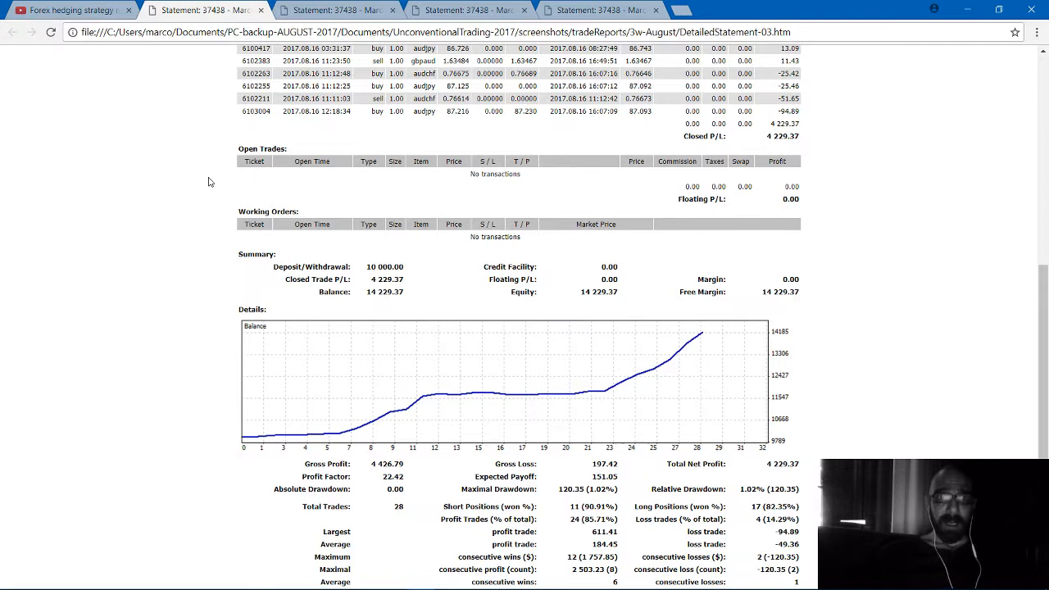
pyautogui.moveTo(392, 318)
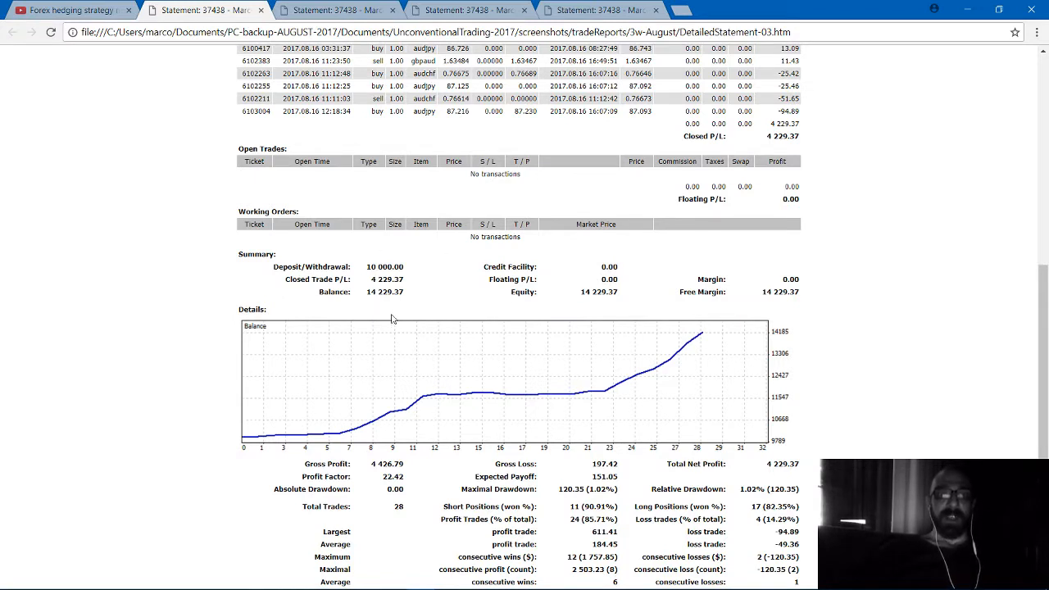
pyautogui.moveTo(400, 320)
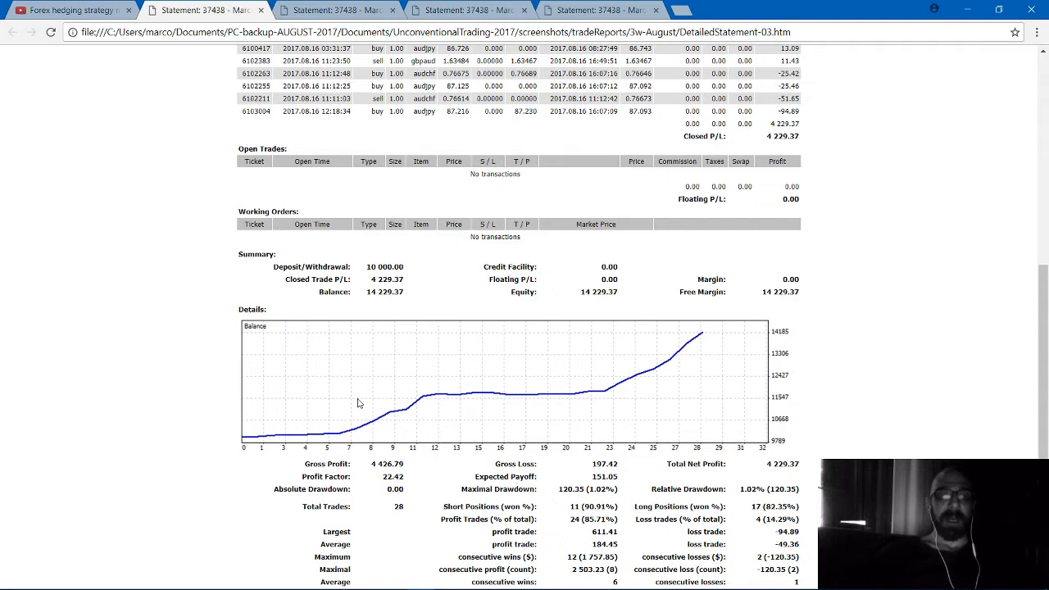
pyautogui.moveTo(511, 391)
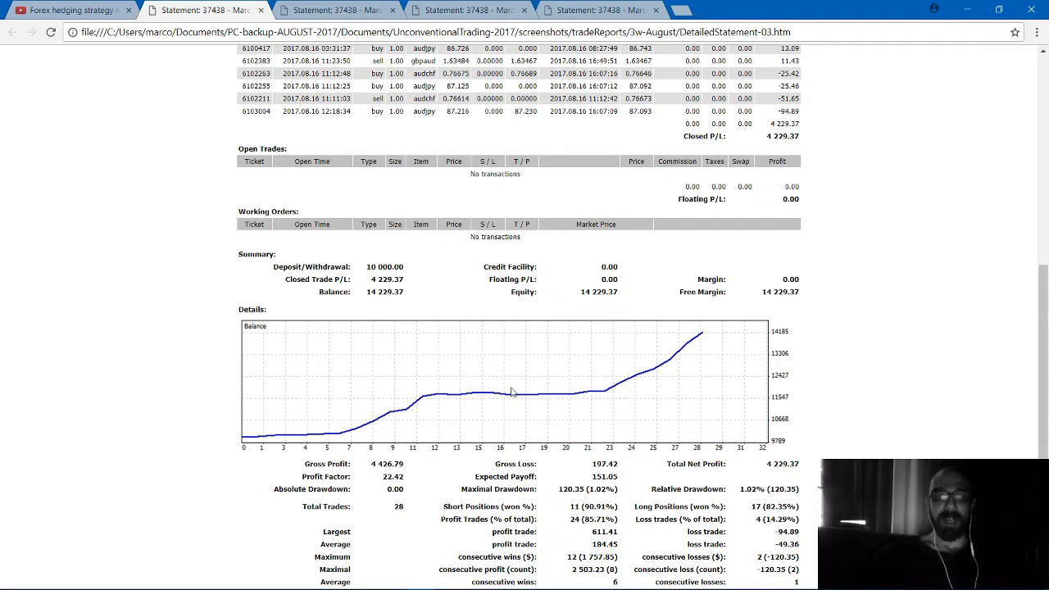
pyautogui.scroll(3)
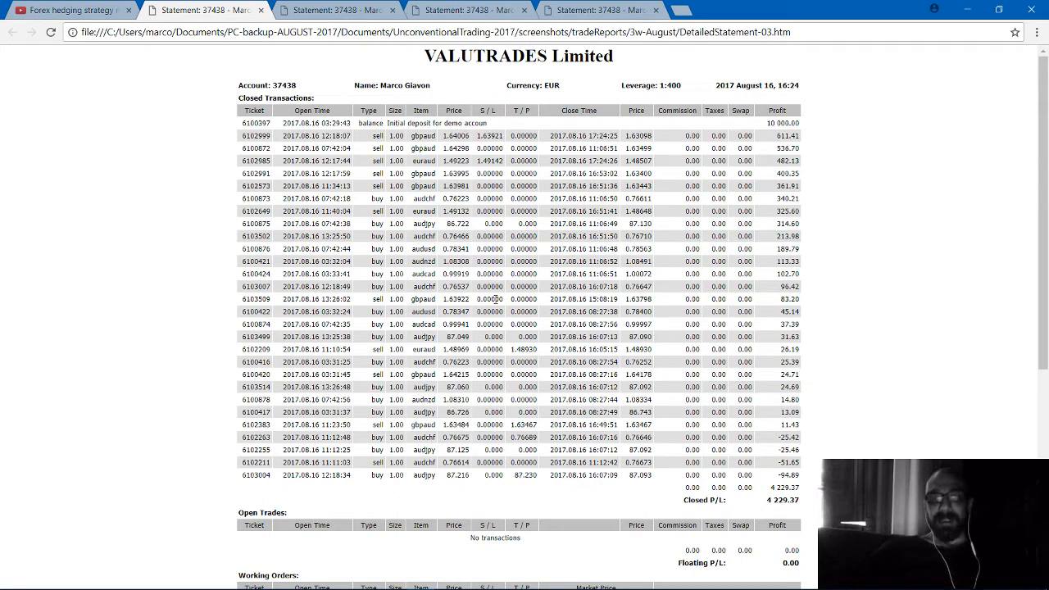
pyautogui.scroll(-3)
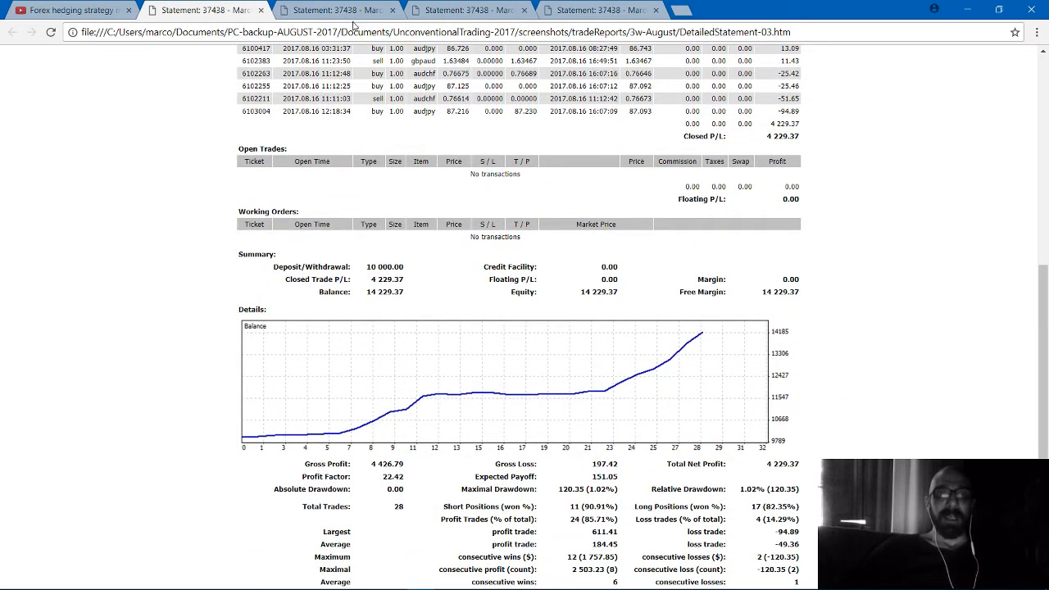
pyautogui.click(336, 11)
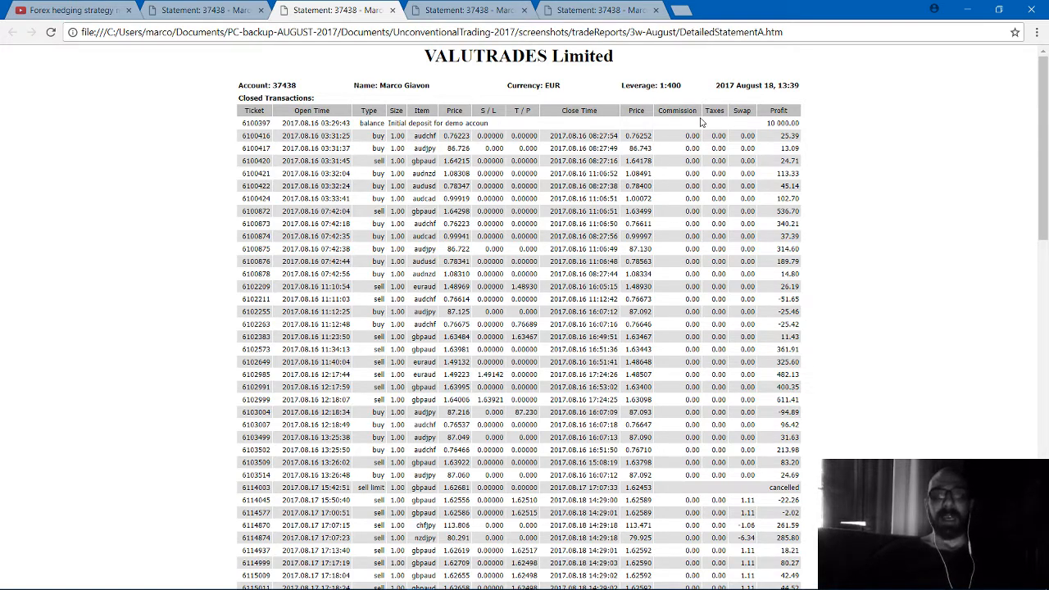
pyautogui.moveTo(773, 98)
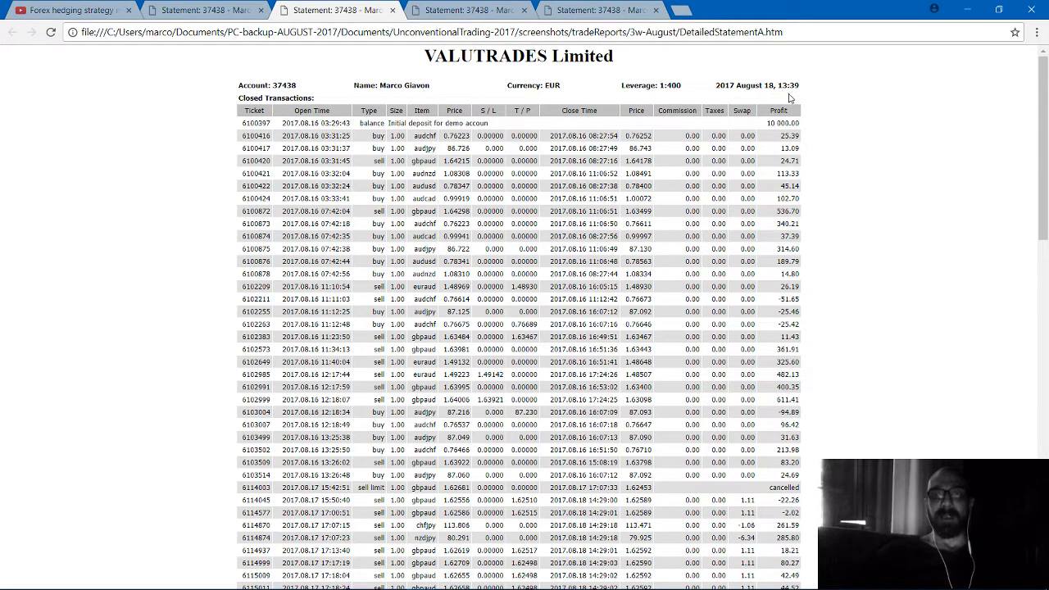
pyautogui.moveTo(646, 72)
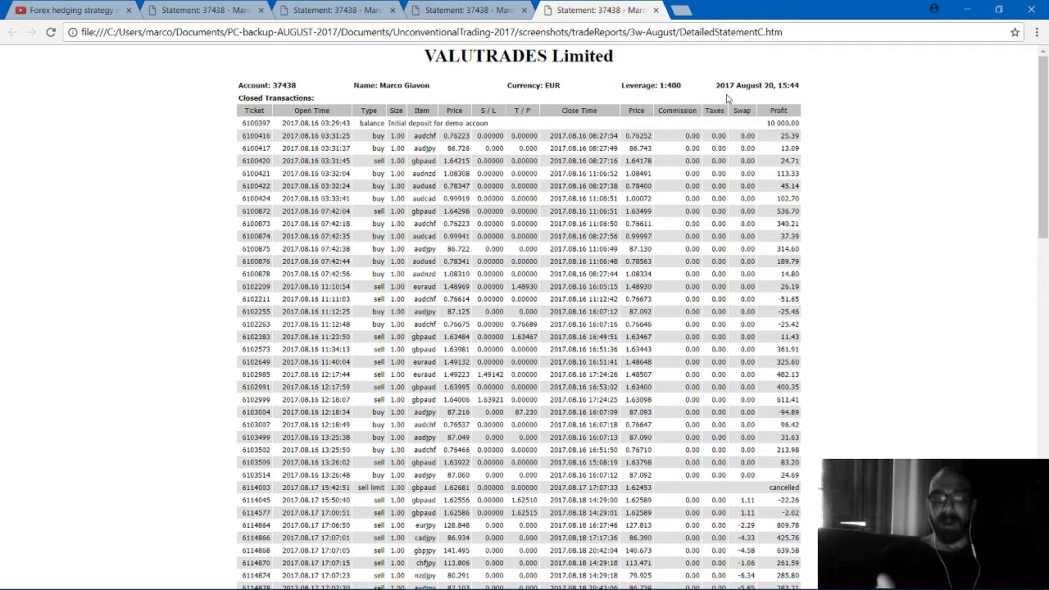
pyautogui.moveTo(316, 64)
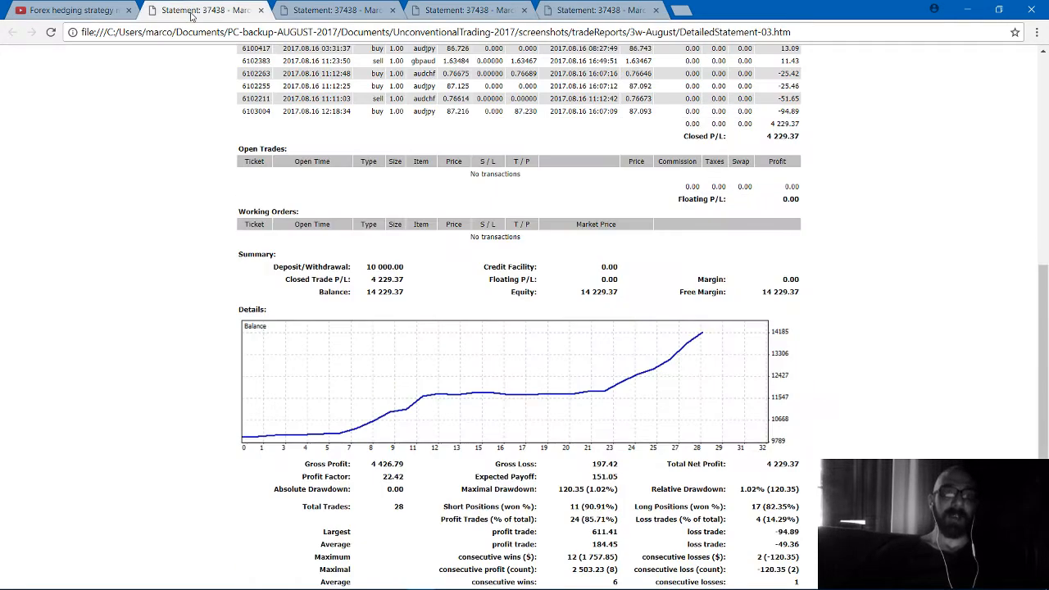
pyautogui.moveTo(646, 354)
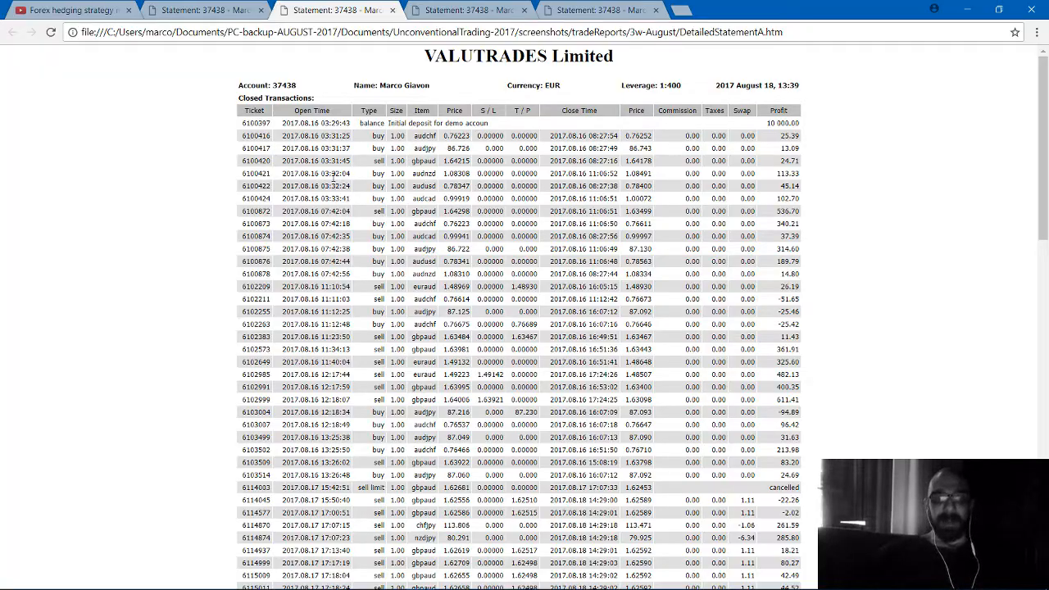
pyautogui.scroll(-3)
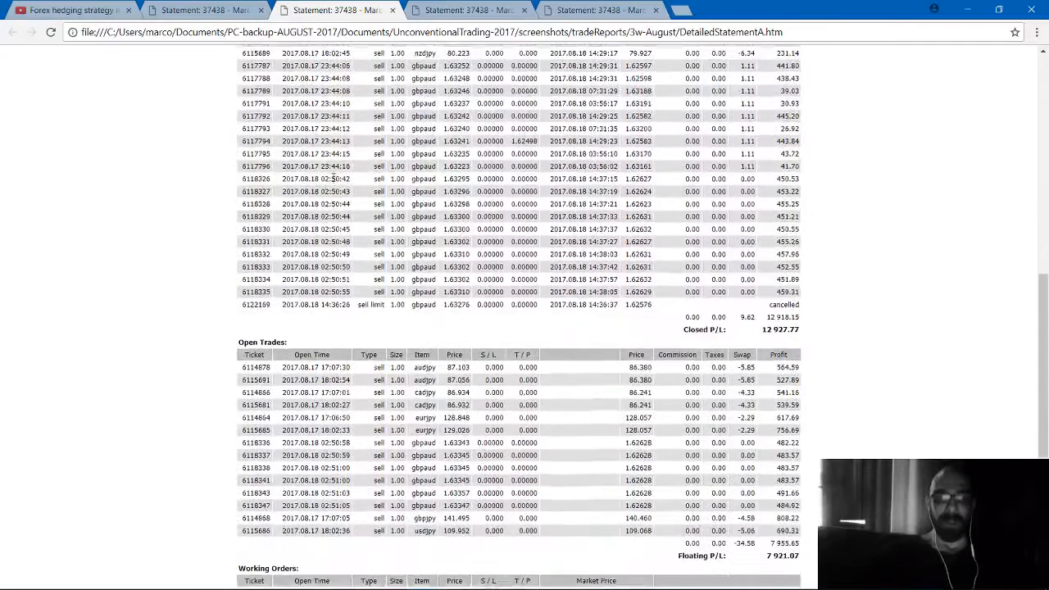
pyautogui.scroll(-3)
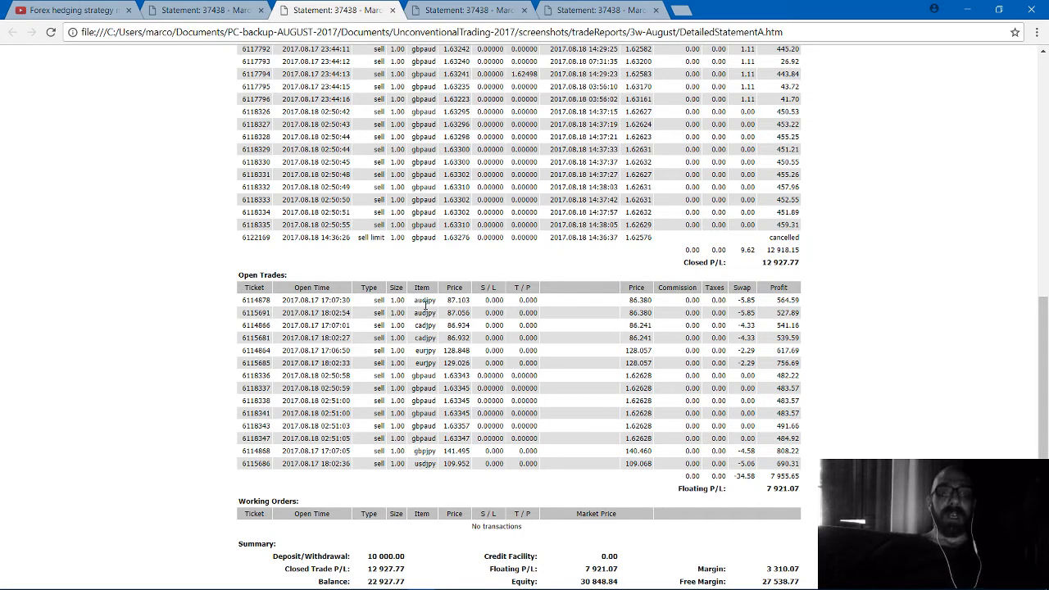
pyautogui.moveTo(446, 311)
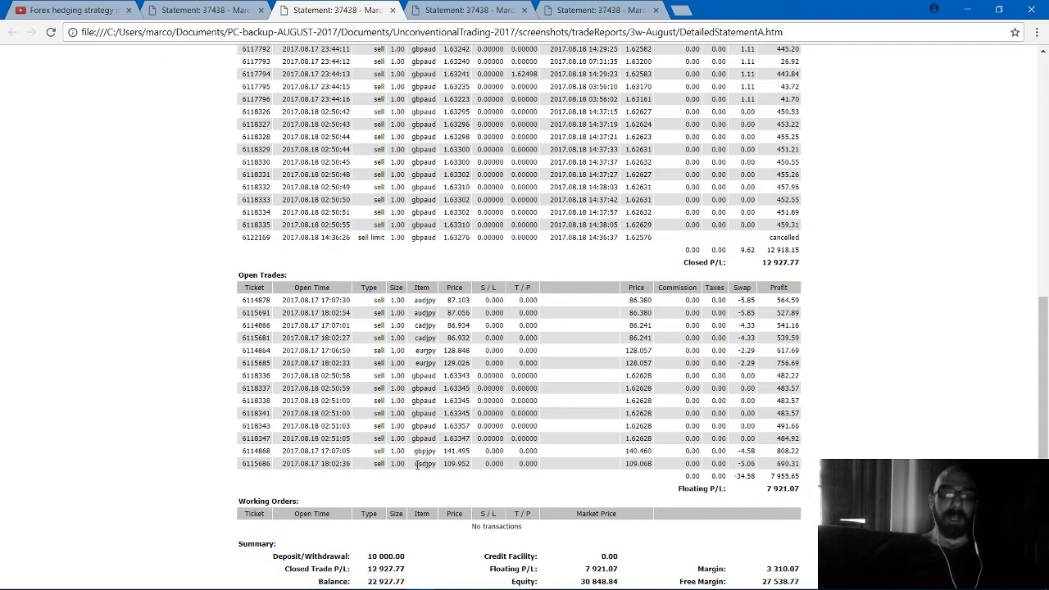
pyautogui.moveTo(418, 479)
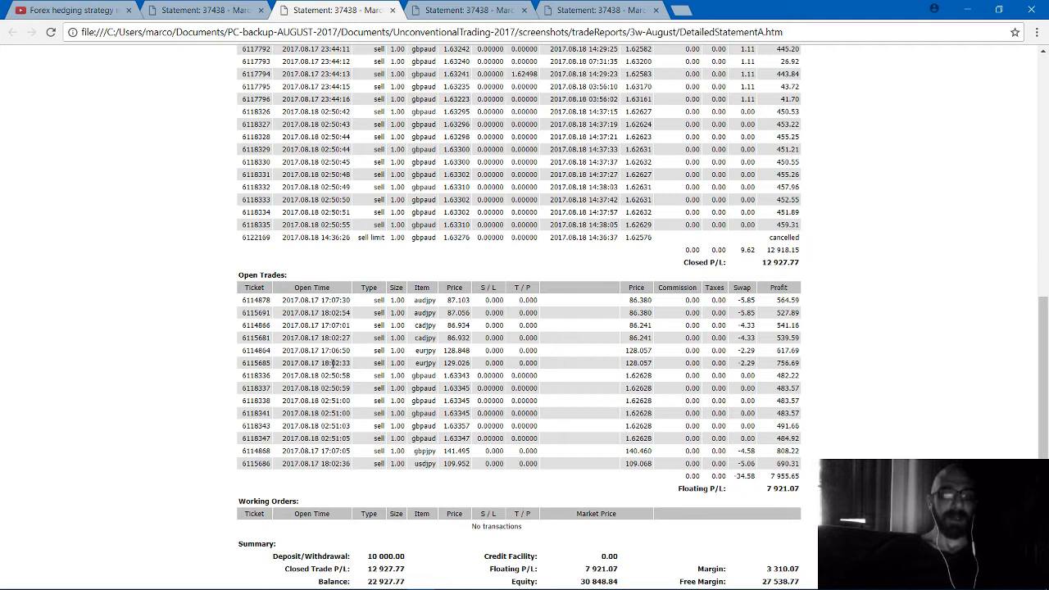
pyautogui.moveTo(330, 413)
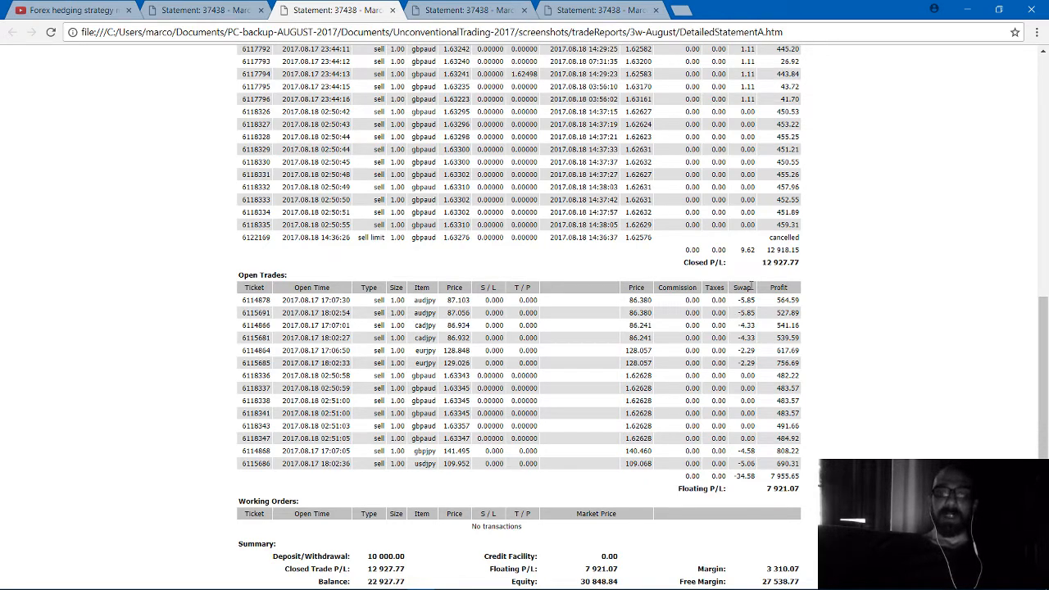
pyautogui.moveTo(734, 318)
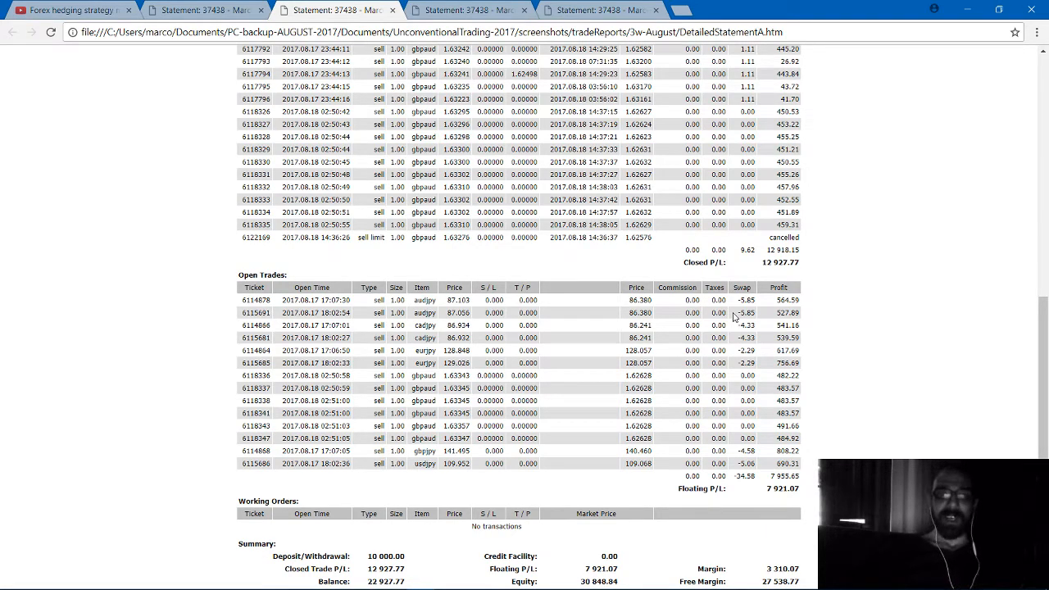
# - Show statement 4's balance graph and trade statistics, briefly checking statement 03's 28 trades
pyautogui.scroll(3)
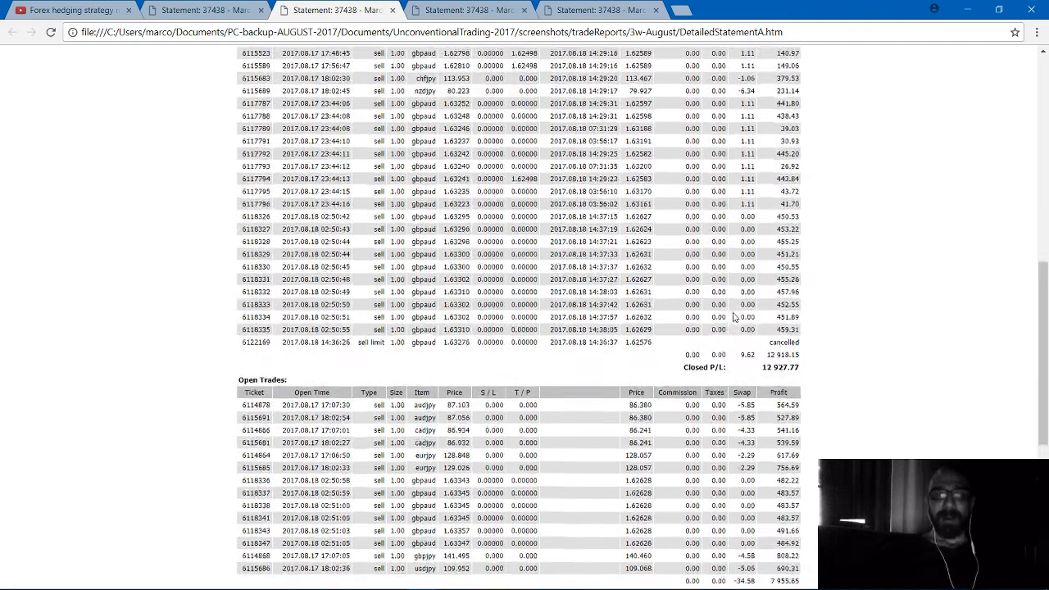
pyautogui.scroll(-3)
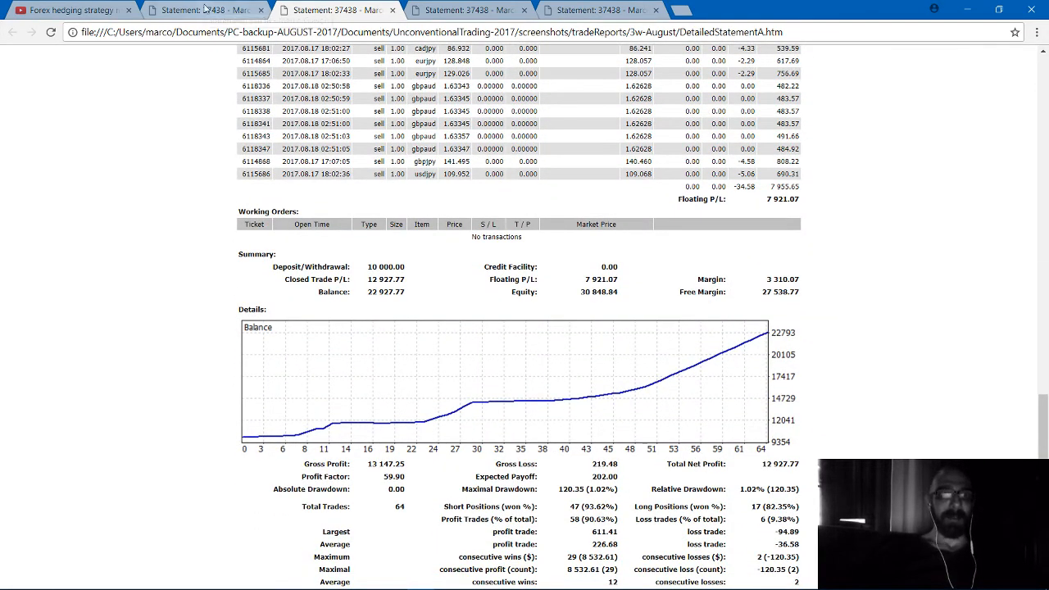
pyautogui.click(200, 13)
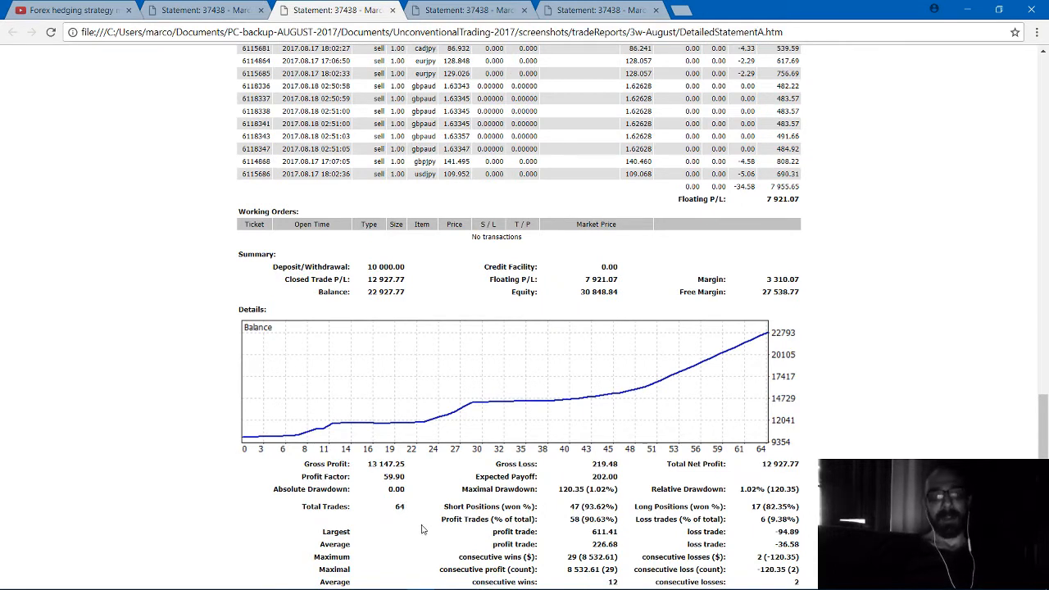
pyautogui.moveTo(483, 336)
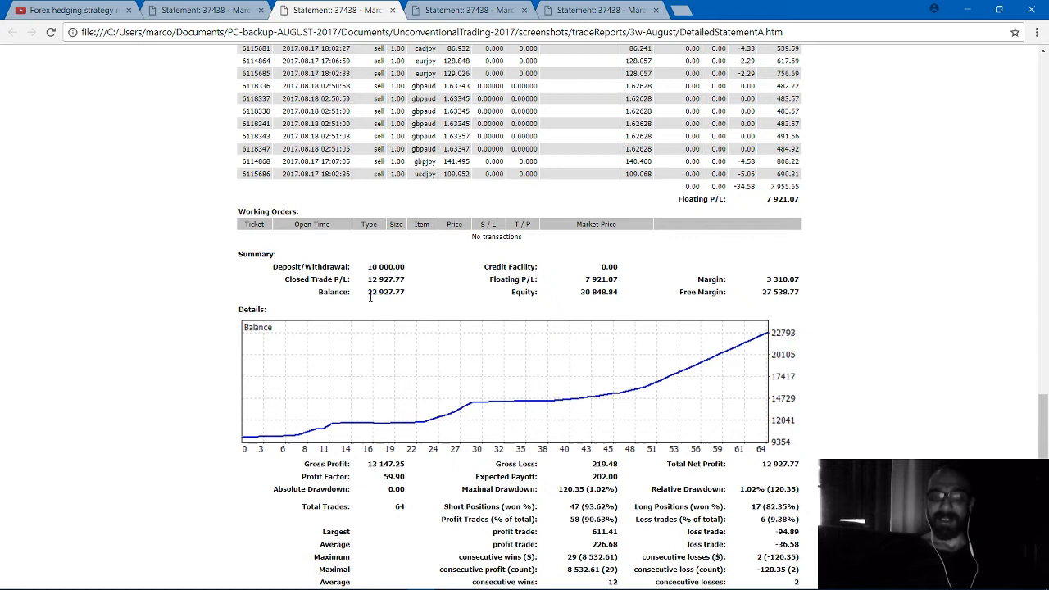
pyautogui.moveTo(459, 449)
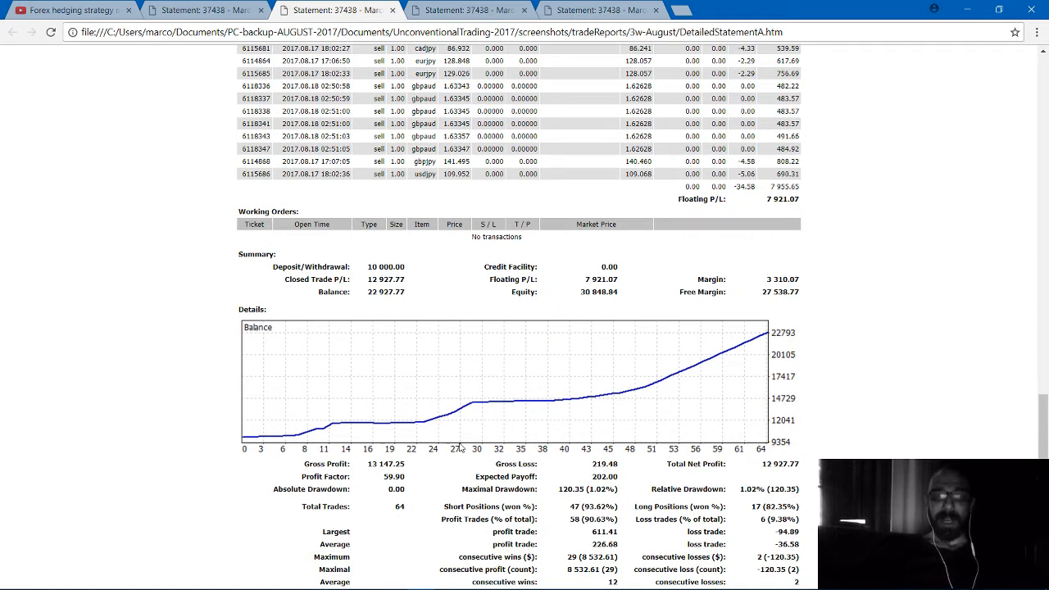
pyautogui.moveTo(426, 503)
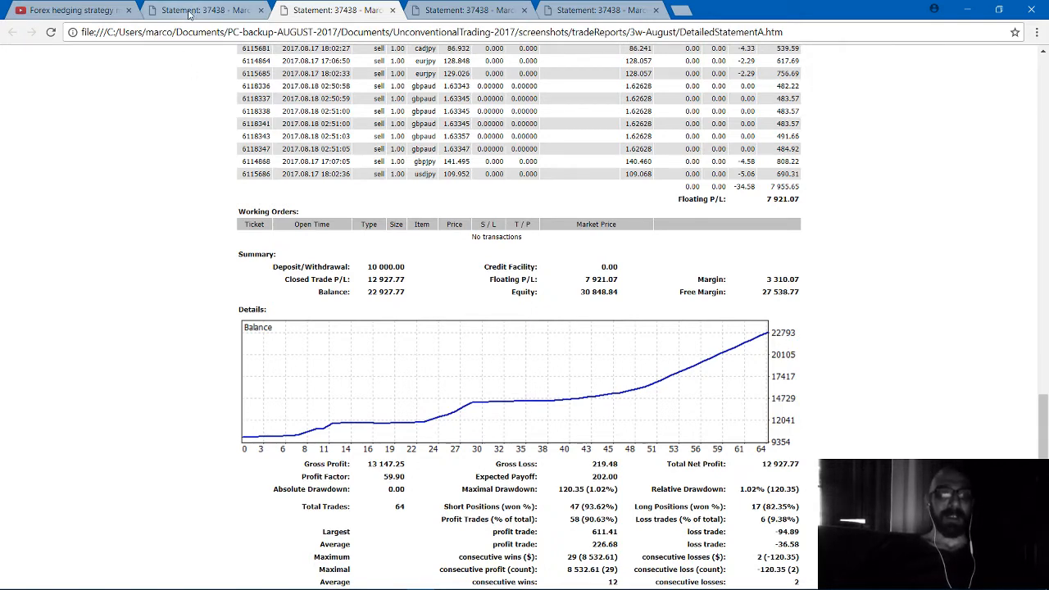
pyautogui.click(188, 10)
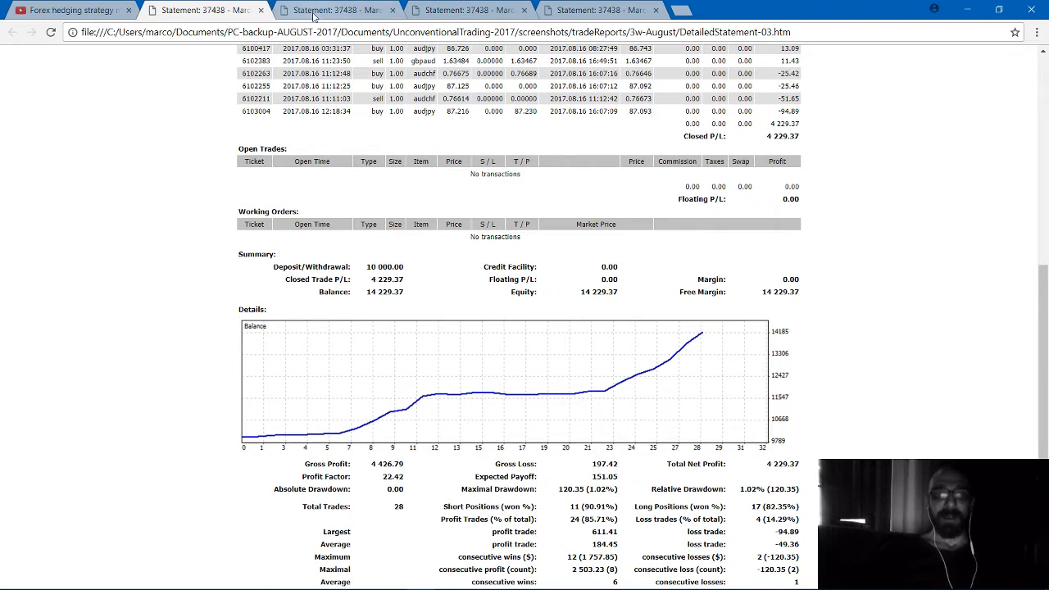
pyautogui.click(328, 14)
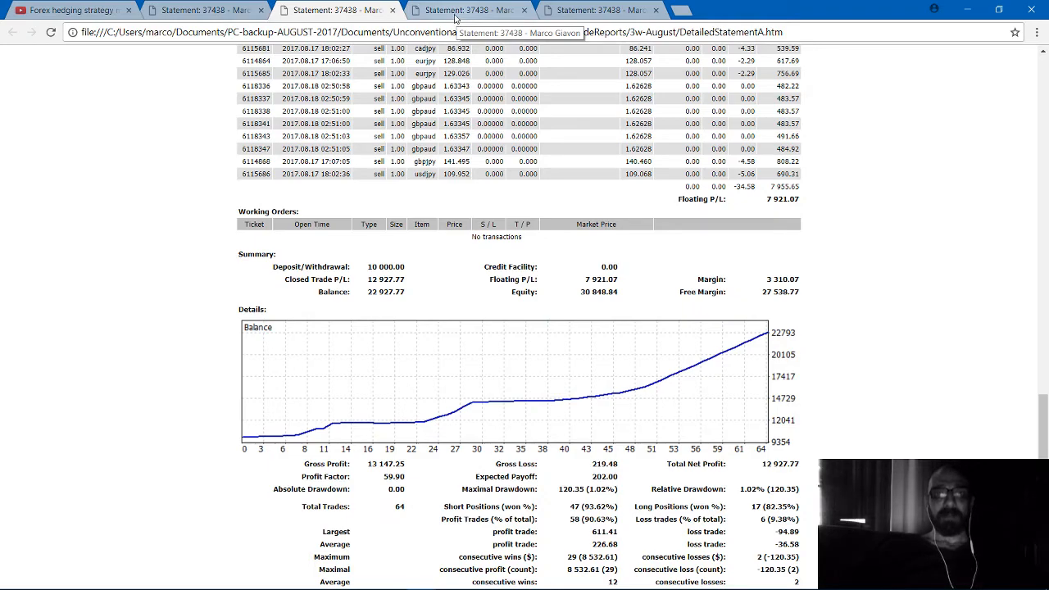
# - Move through DetailedStatementB's open trades to its summary: 72 trades, closed profit 17,596.95
pyautogui.click(479, 10)
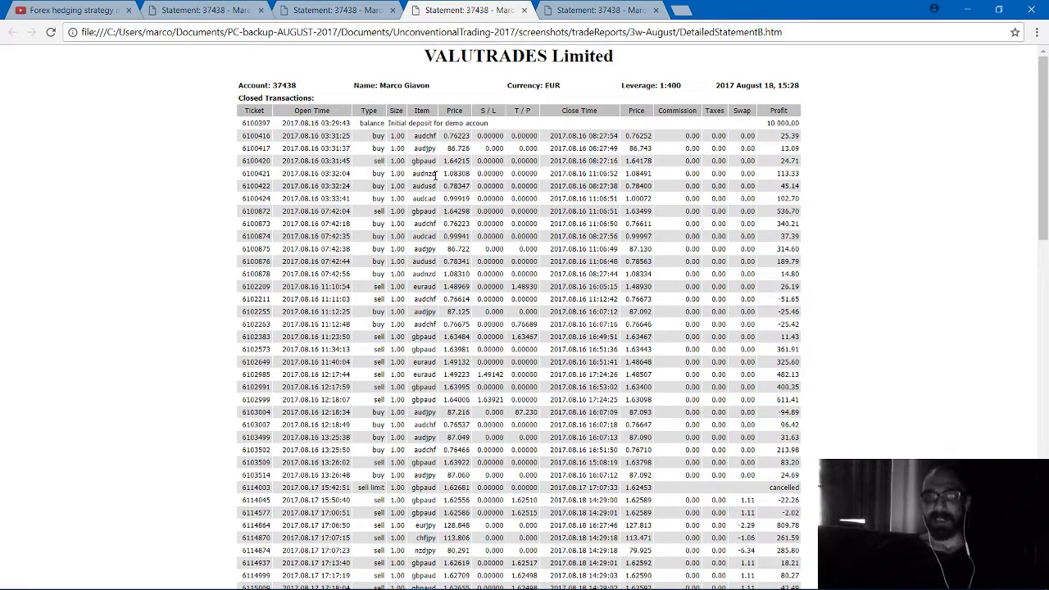
pyautogui.scroll(-3)
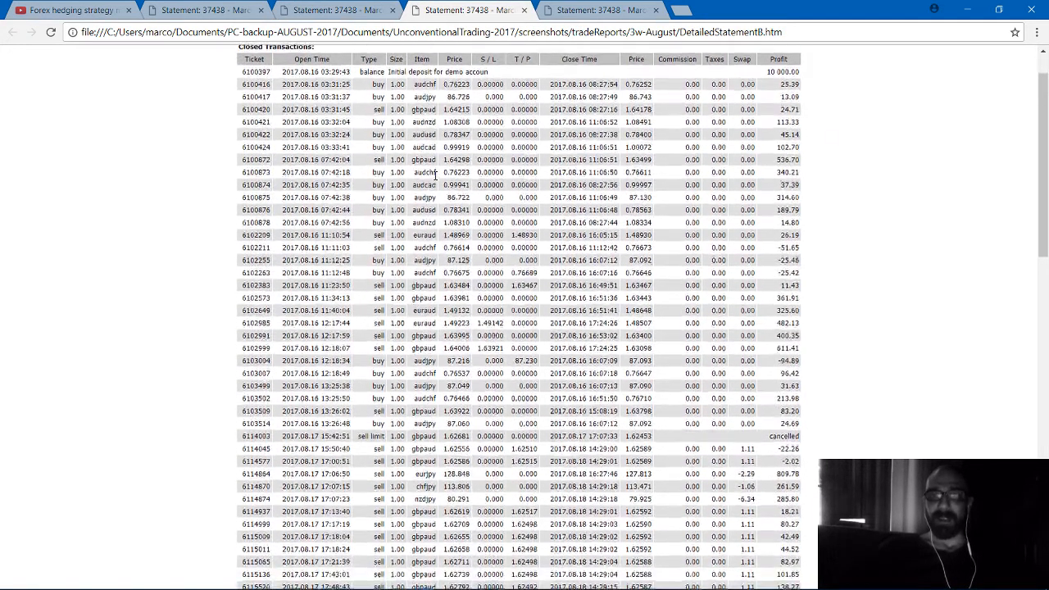
pyautogui.scroll(-3)
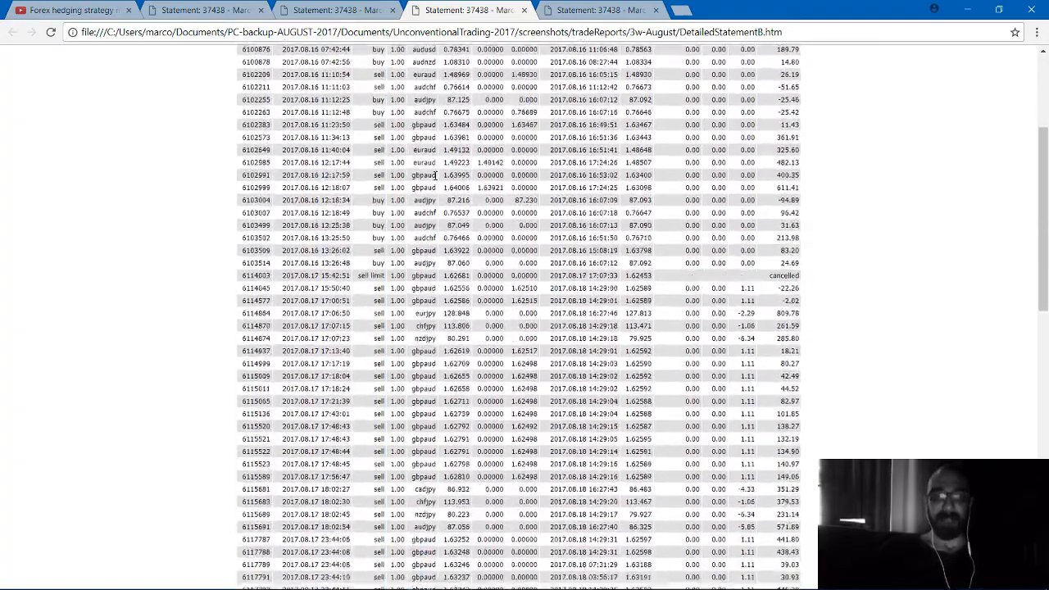
pyautogui.scroll(-3)
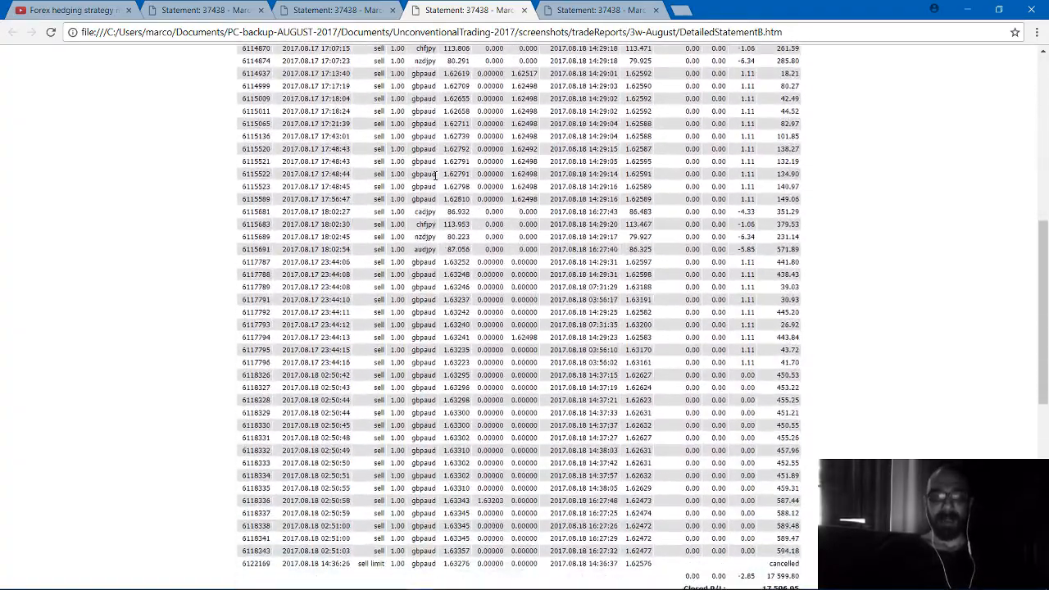
pyautogui.scroll(-3)
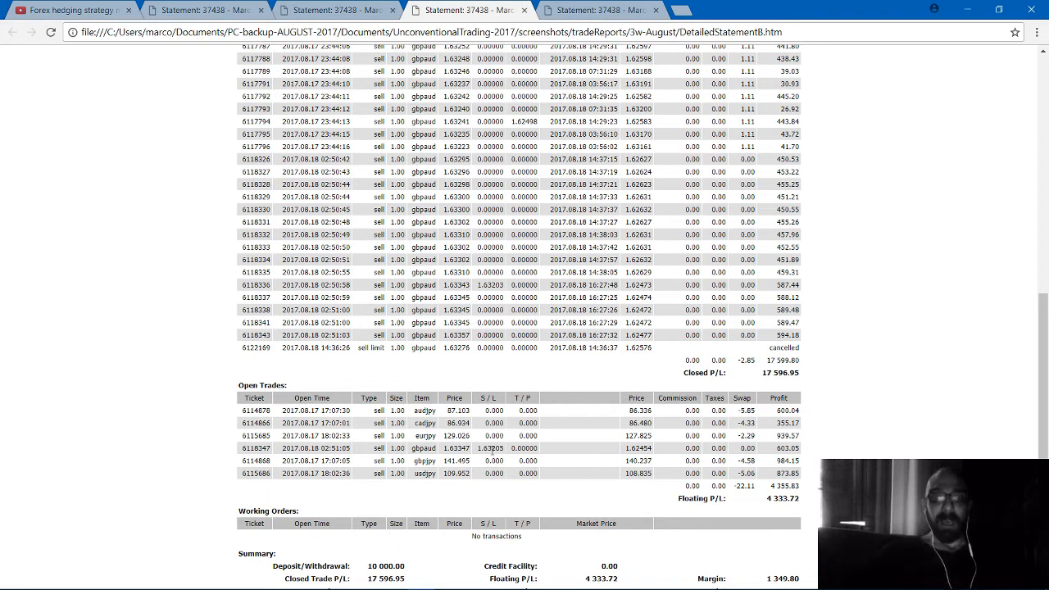
pyautogui.moveTo(498, 494)
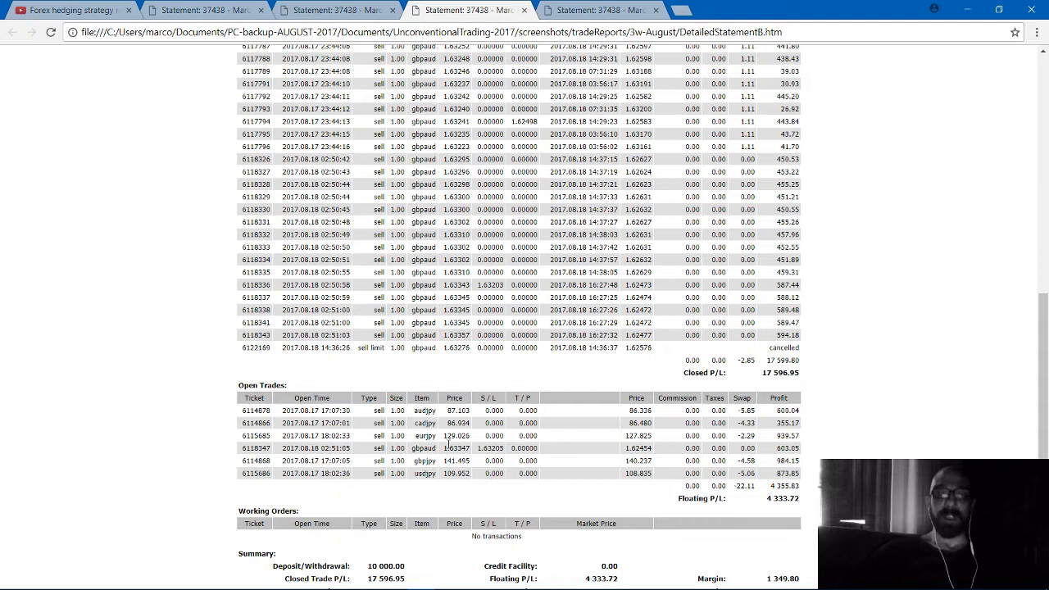
pyautogui.moveTo(442, 426)
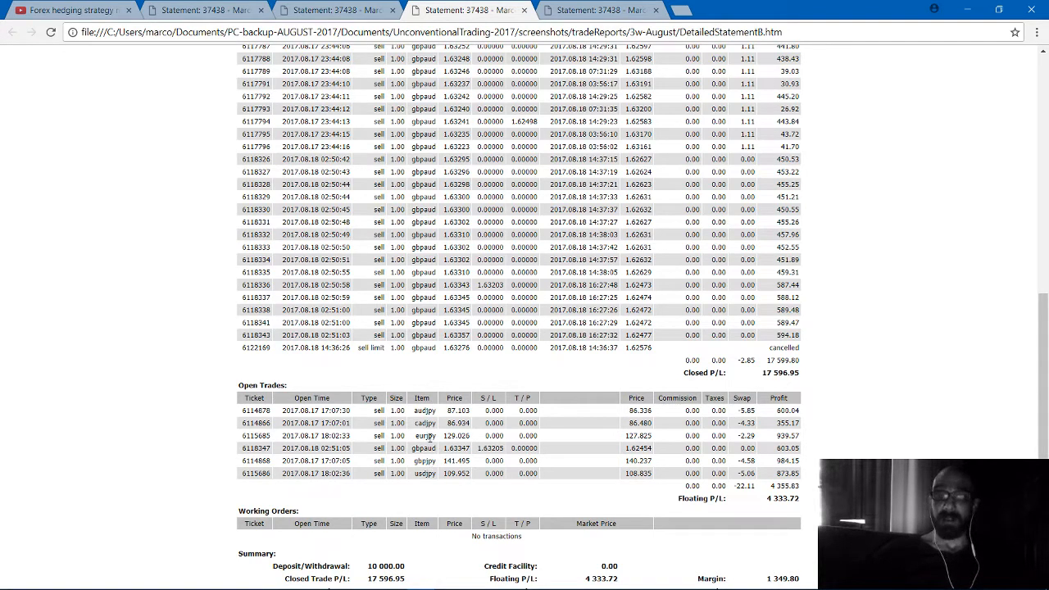
pyautogui.moveTo(419, 476)
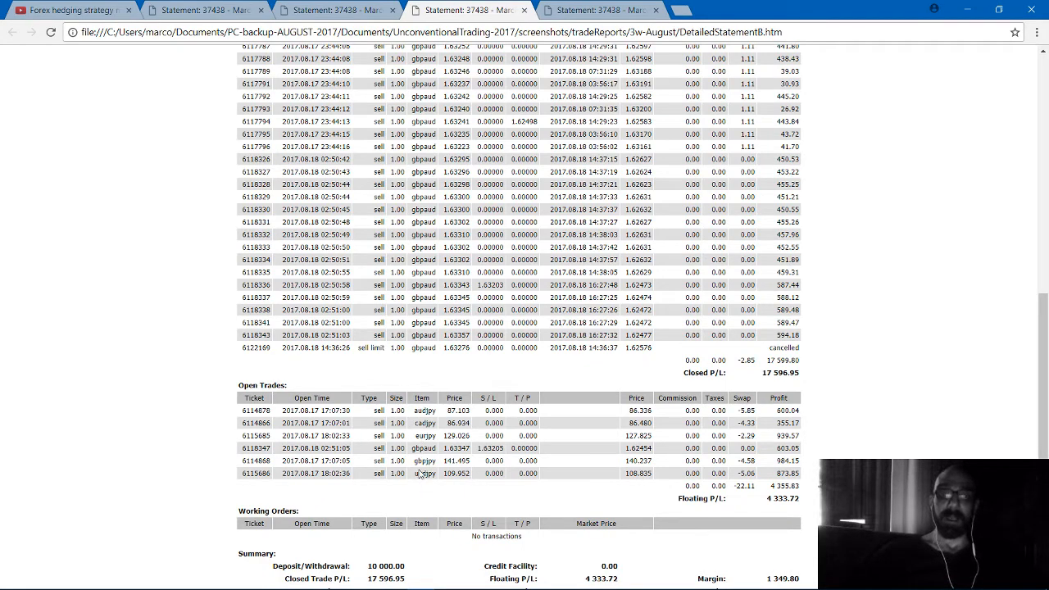
pyautogui.scroll(-3)
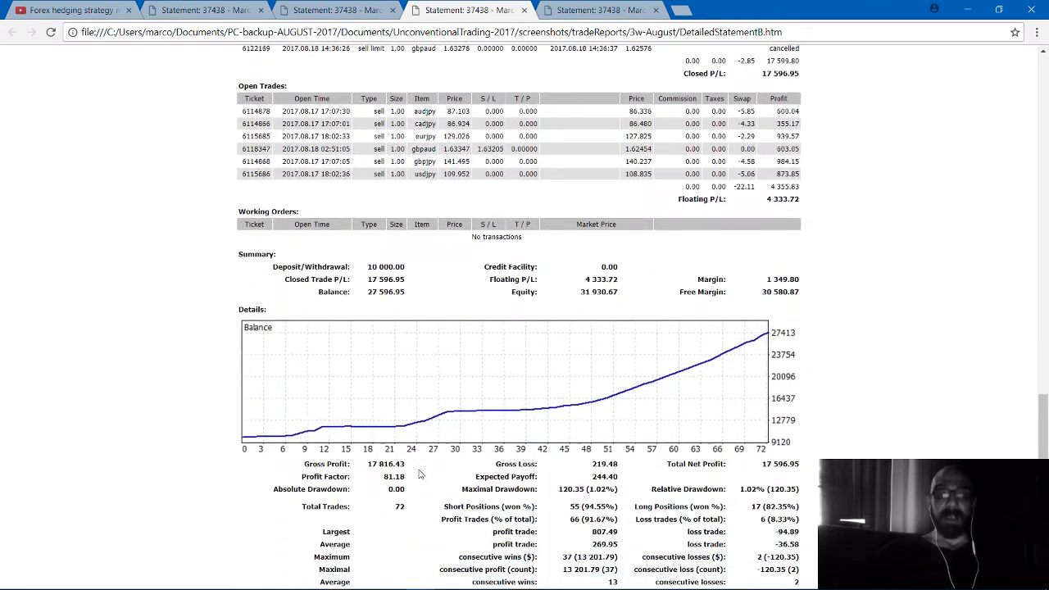
pyautogui.moveTo(419, 328)
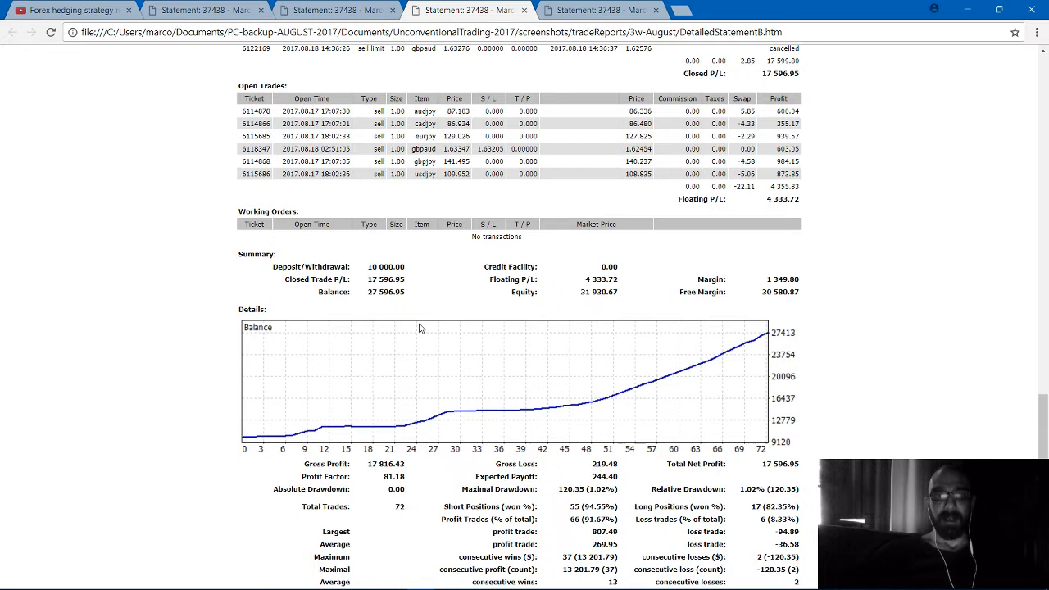
pyautogui.moveTo(373, 291)
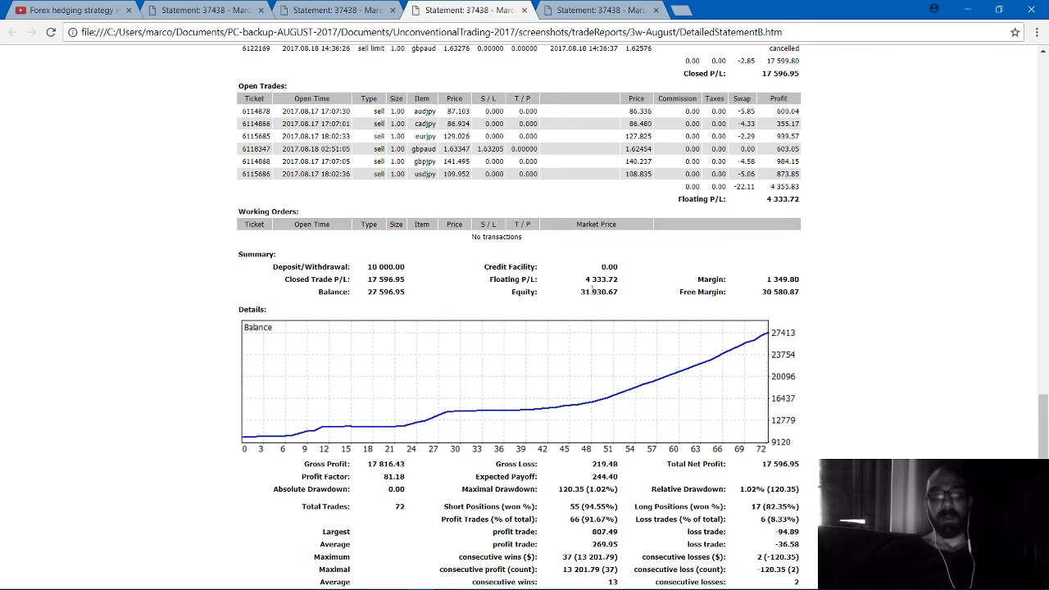
pyautogui.moveTo(537, 307)
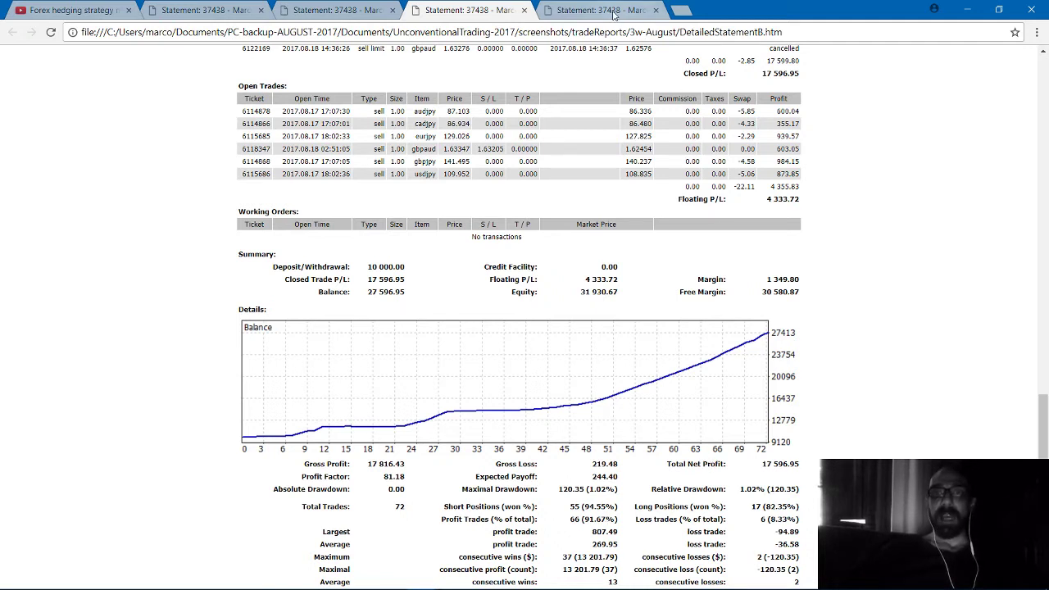
pyautogui.moveTo(610, 14)
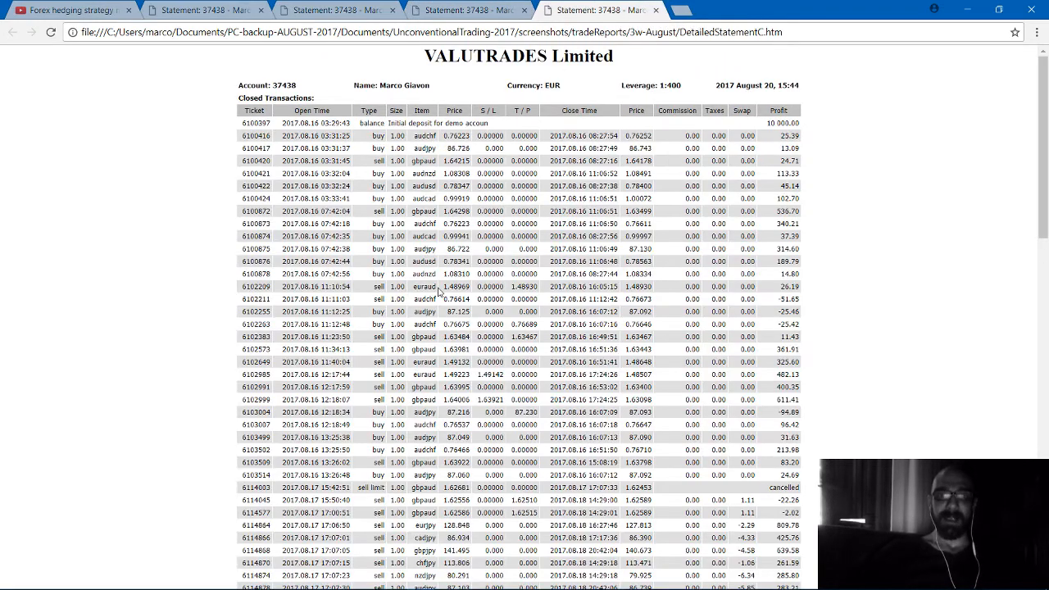
# - Reach statement C's summary: 78 trades, no open trades, balance 30,208.33, with its balance graph
pyautogui.scroll(-3)
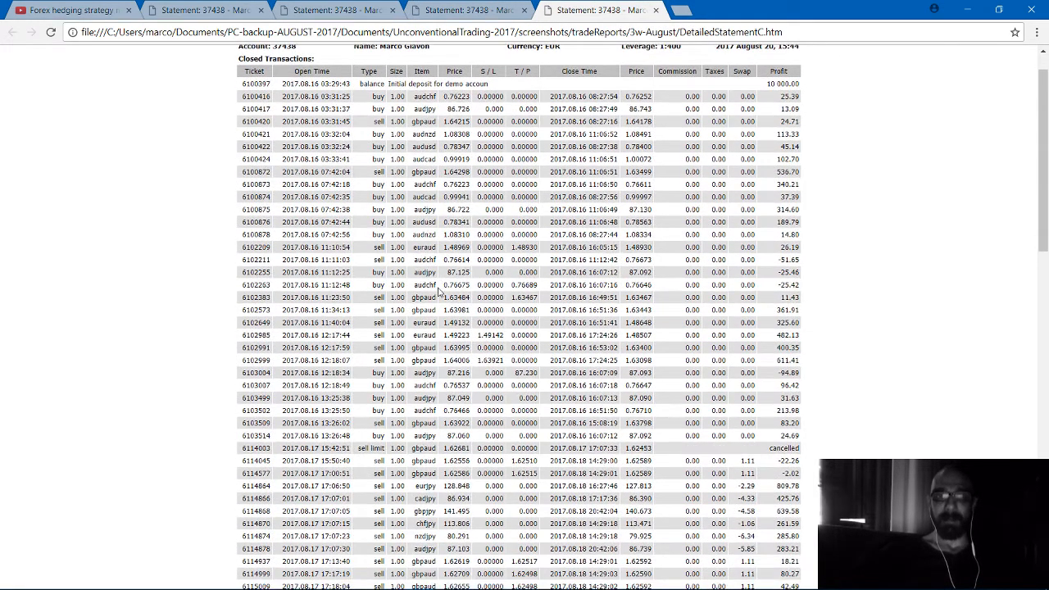
pyautogui.scroll(-3)
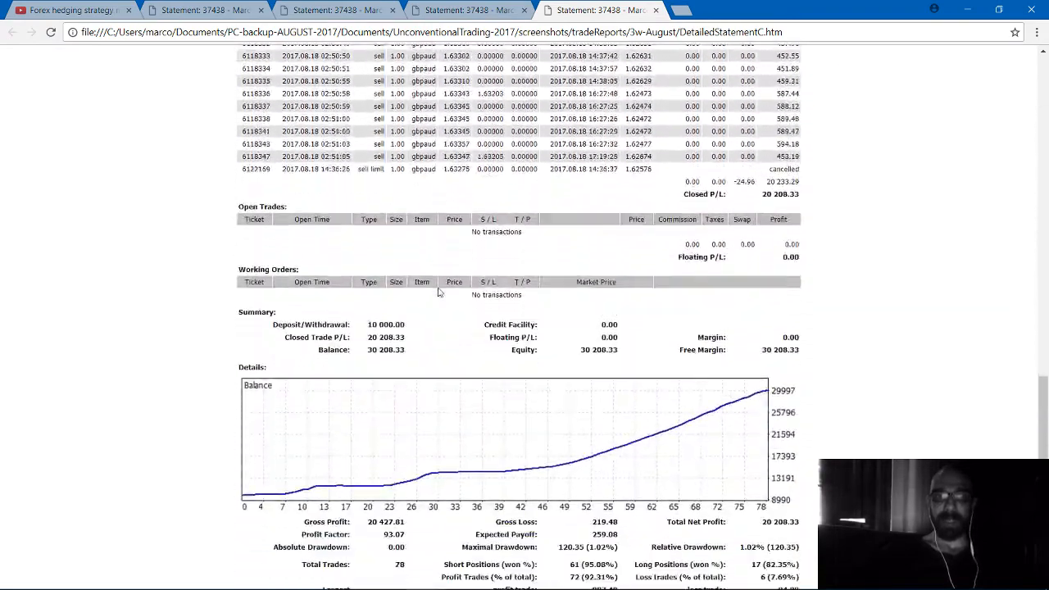
pyautogui.scroll(-3)
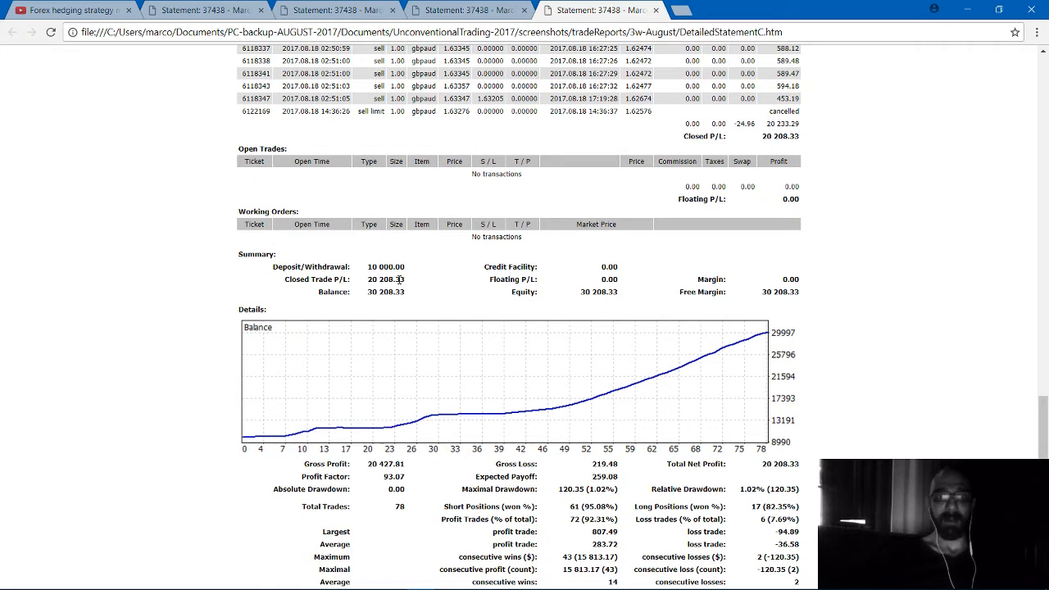
pyautogui.moveTo(413, 485)
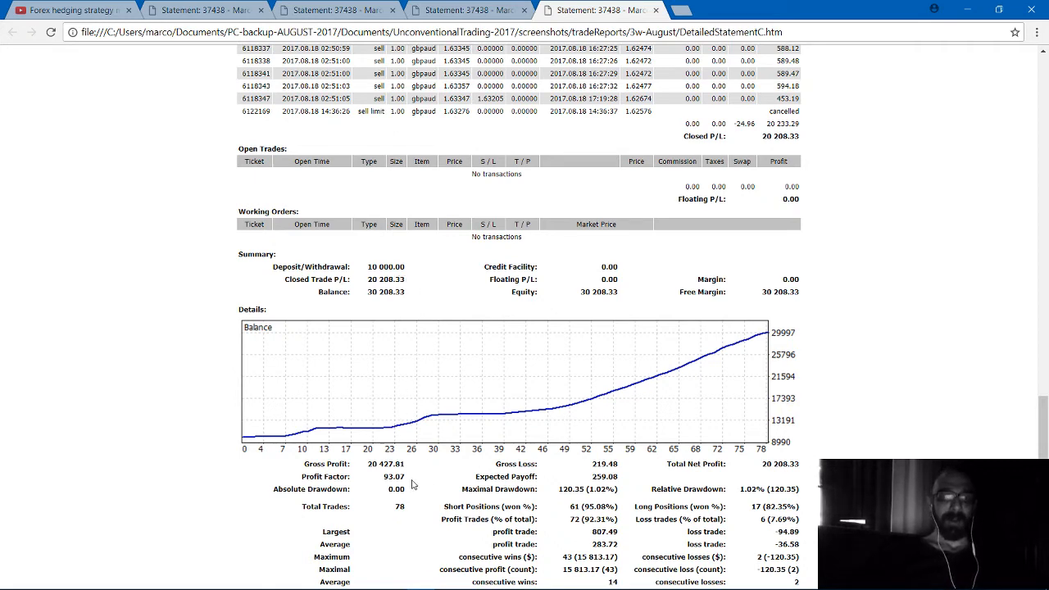
pyautogui.moveTo(560, 488)
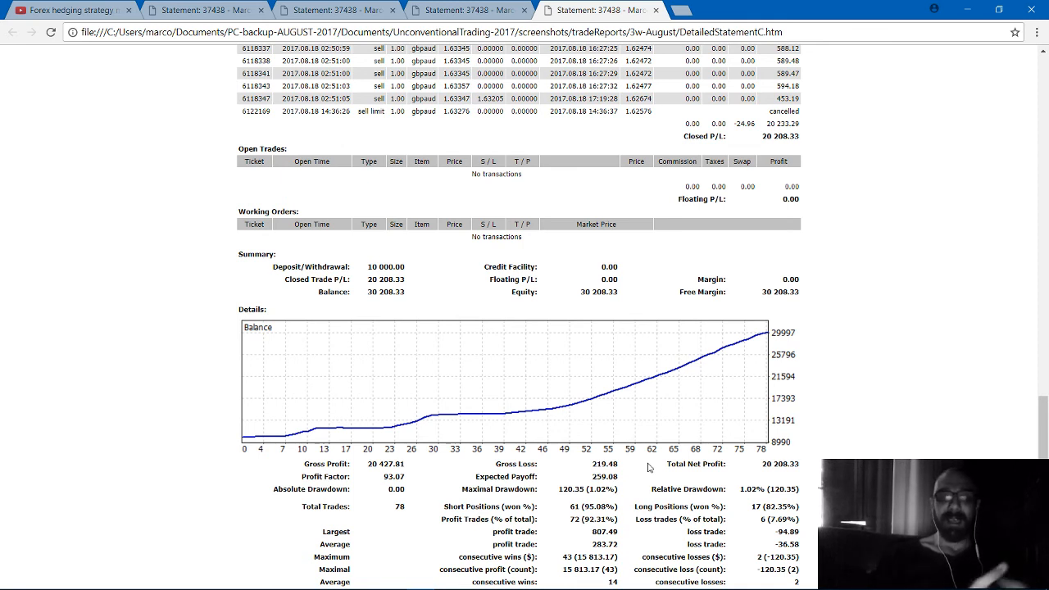
pyautogui.moveTo(741, 517)
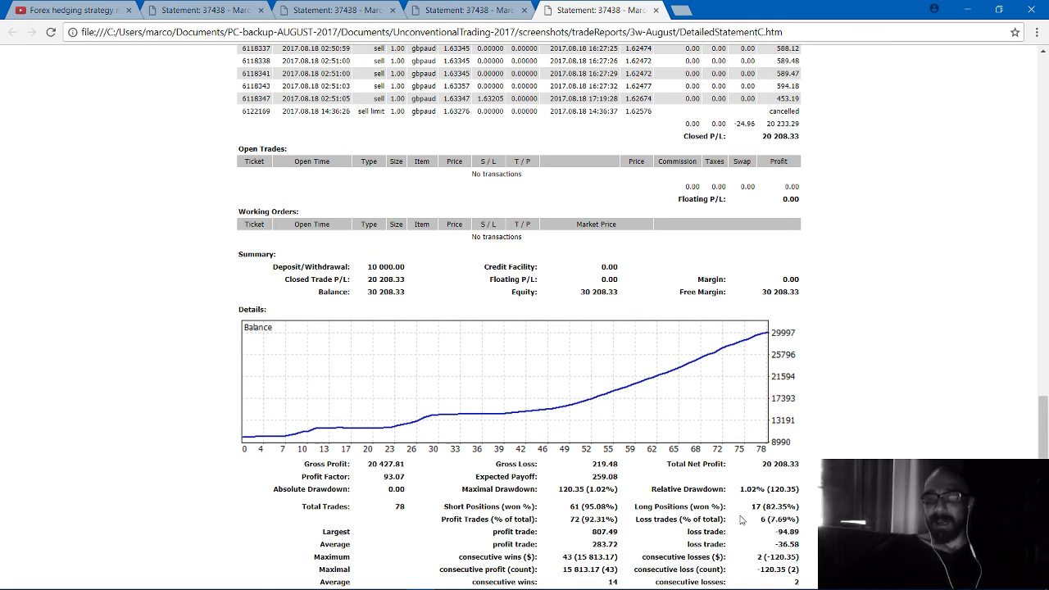